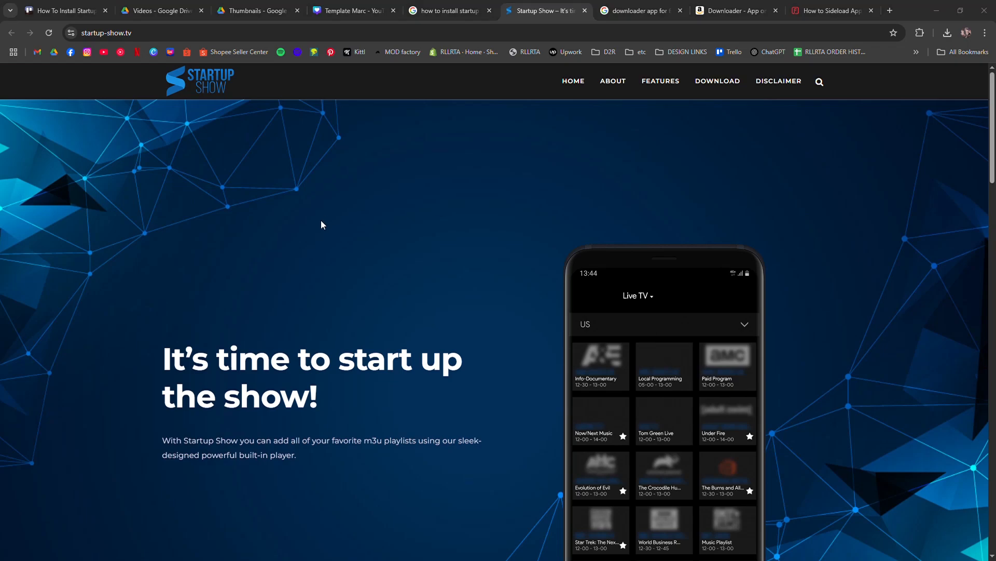
# Scroll down the Startup Show homepage to view its content
pyautogui.scroll(-3)
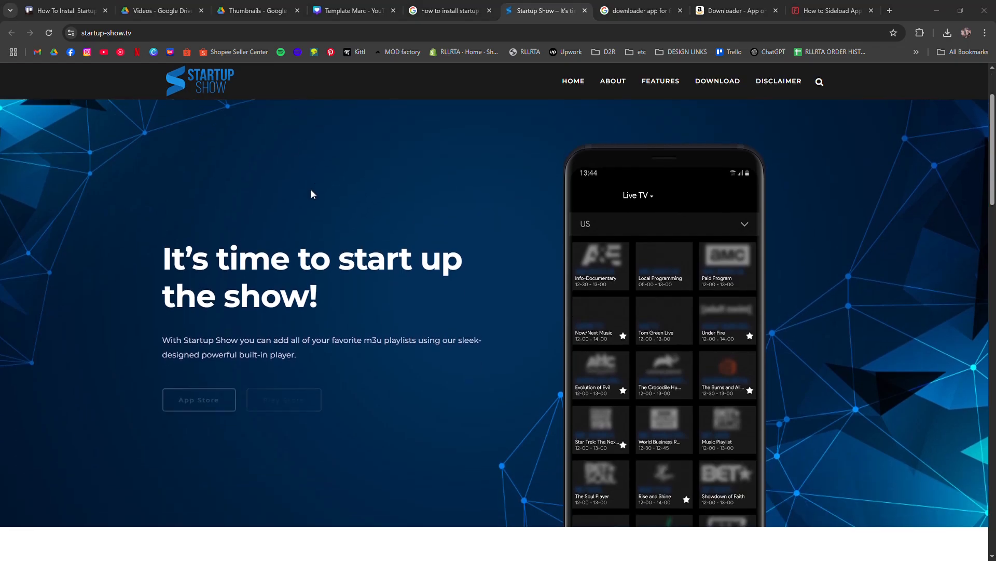
pyautogui.scroll(-3)
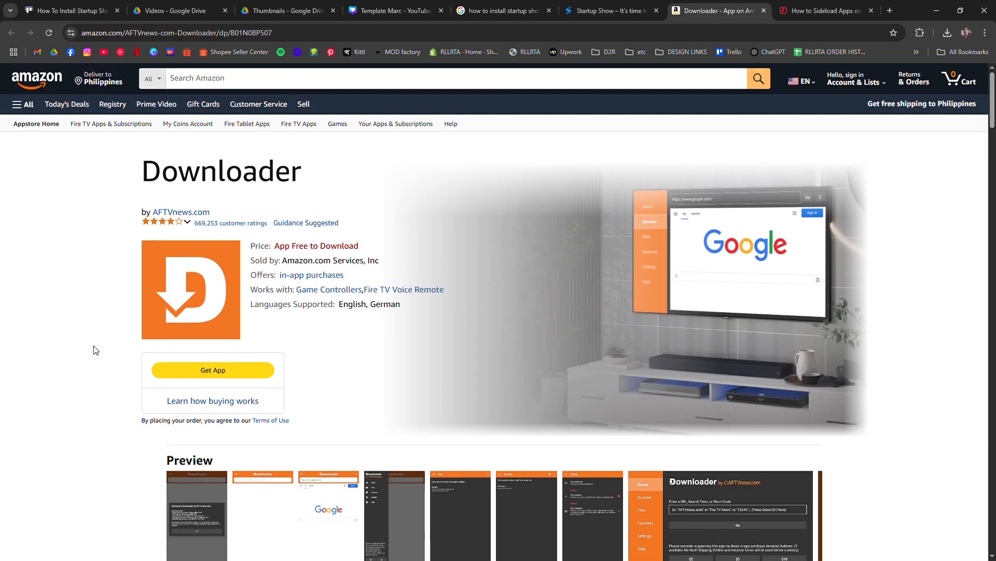
pyautogui.moveTo(812, 23)
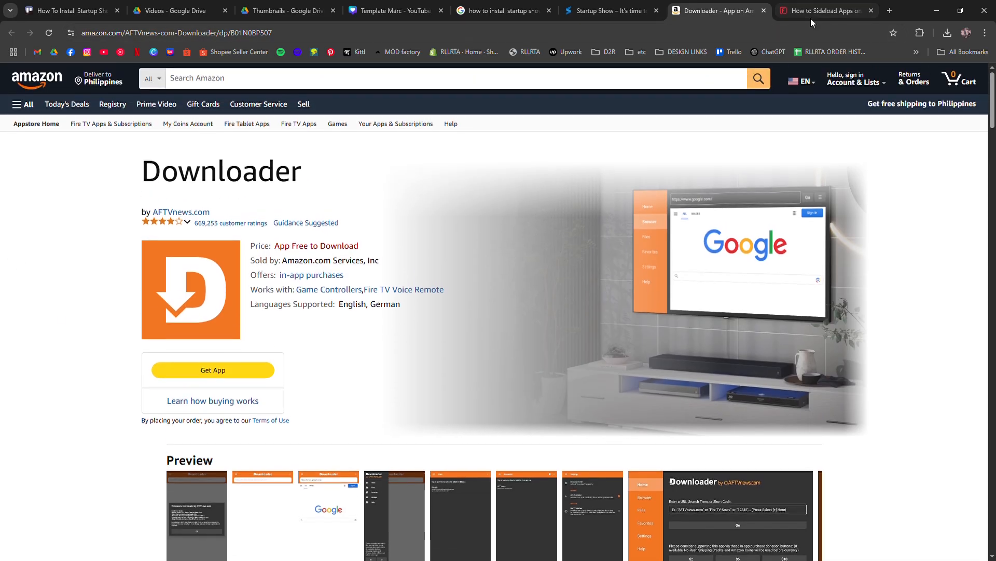
# Read the FireStickTricks sideloading guide through Developer Options and unknown-apps steps to Getting Started with Downloader
pyautogui.click(826, 10)
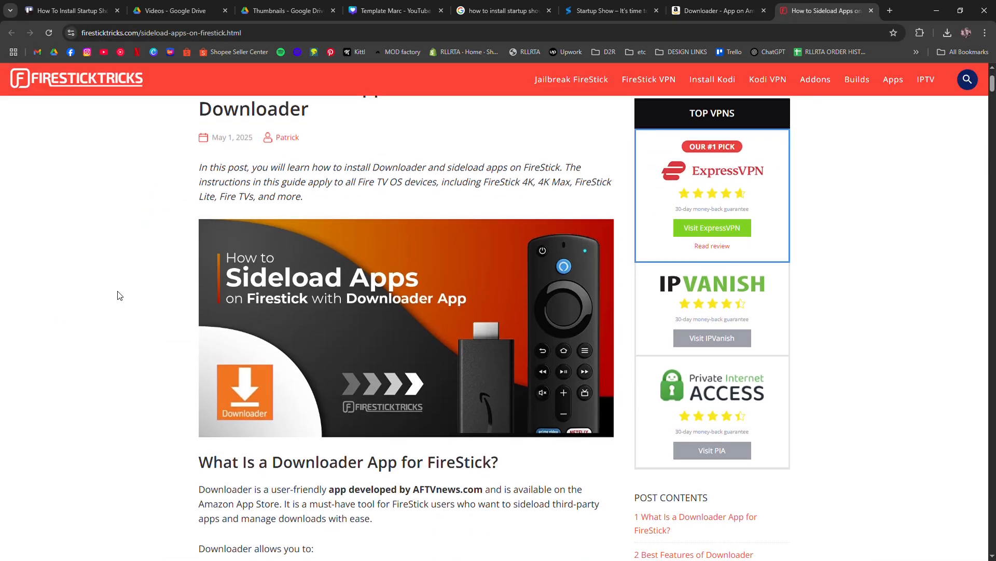
pyautogui.scroll(-3)
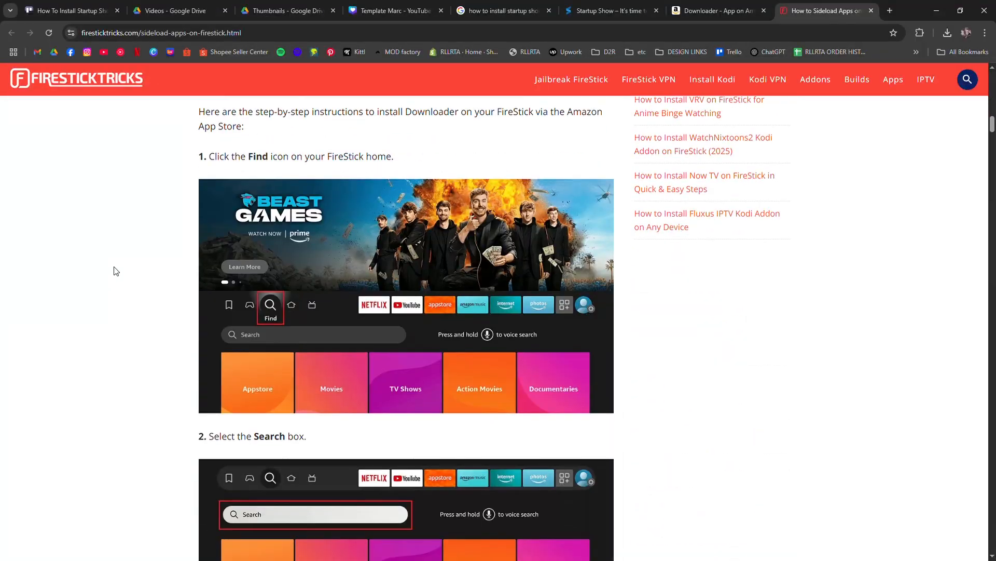
pyautogui.scroll(-3)
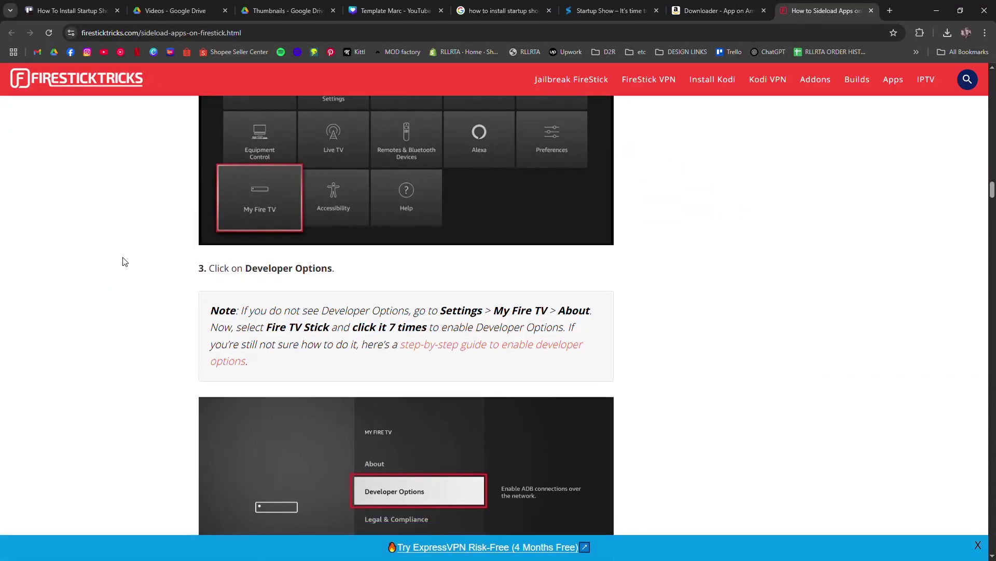
pyautogui.scroll(-3)
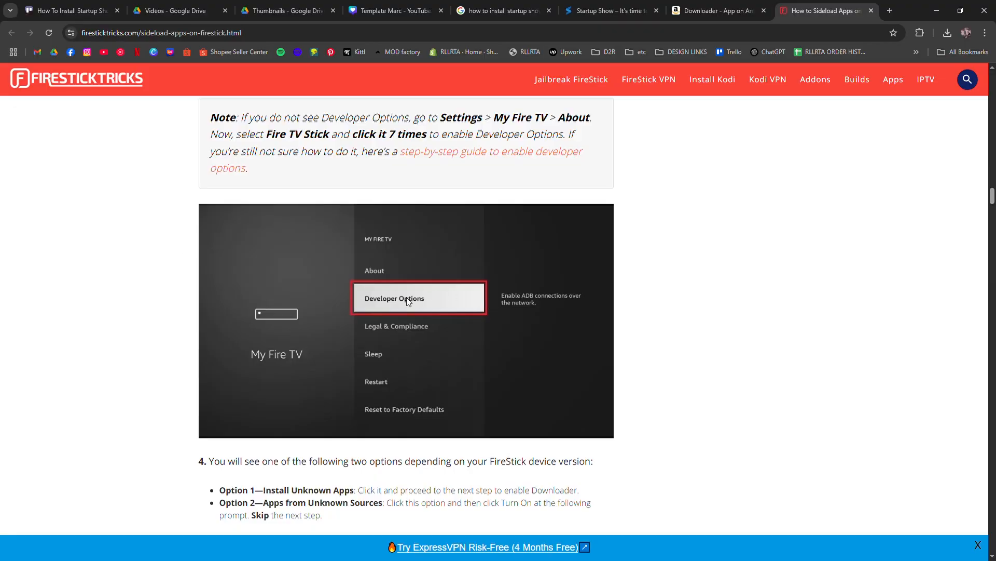
pyautogui.scroll(-3)
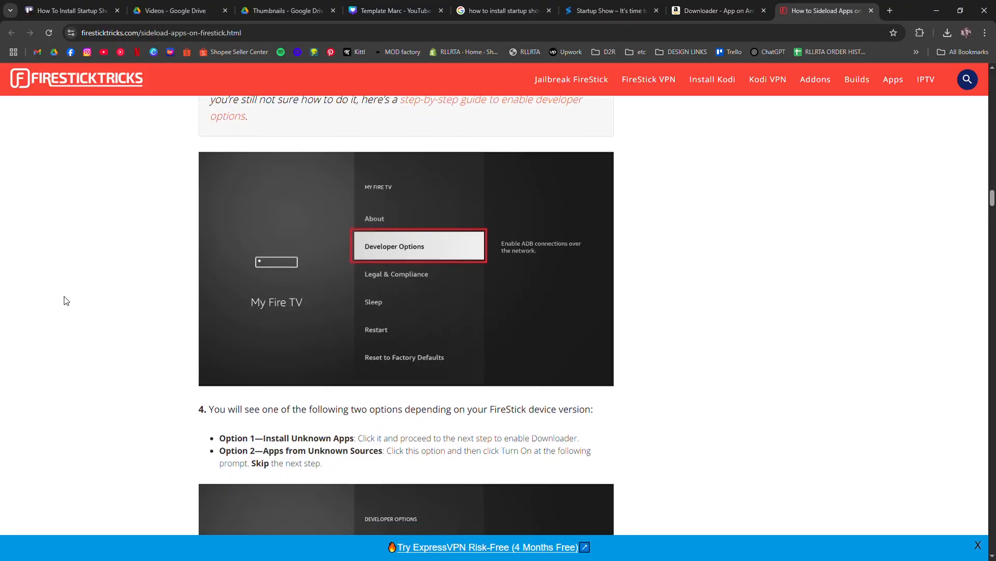
pyautogui.scroll(-3)
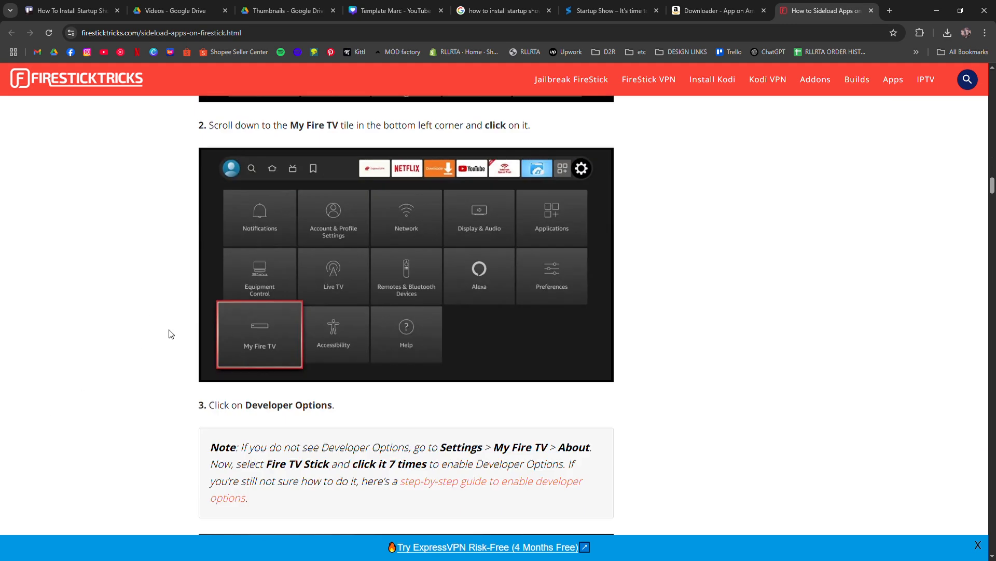
pyautogui.scroll(-3)
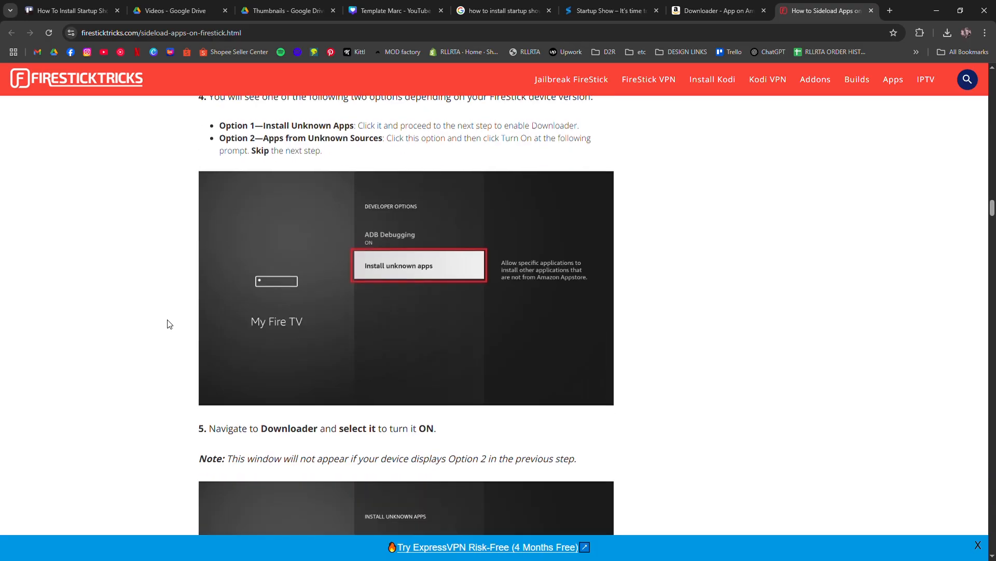
pyautogui.scroll(-3)
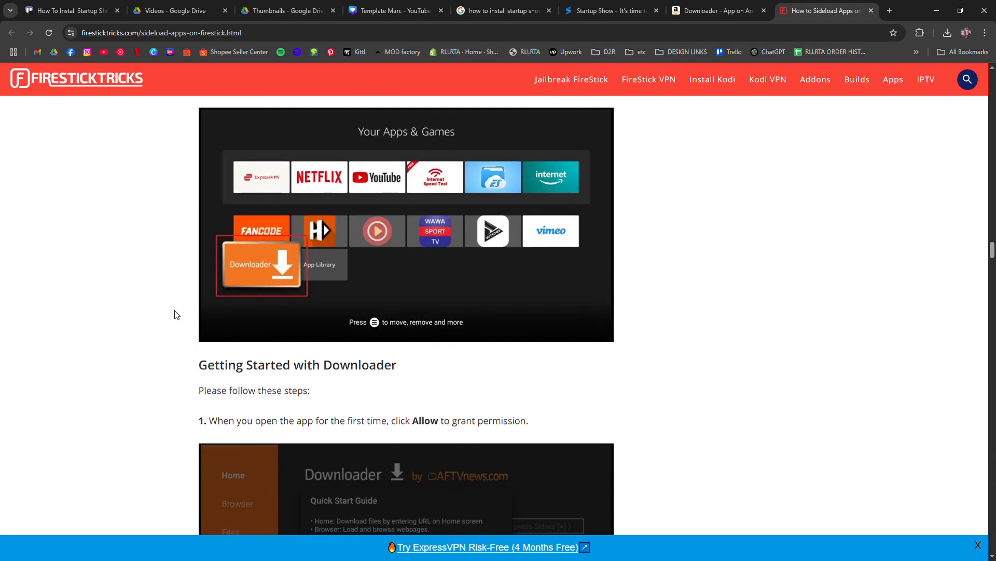
# Read Downloader's JavaScript setup and direct-URL download steps, then return to the Startup Show homepage
pyautogui.scroll(-3)
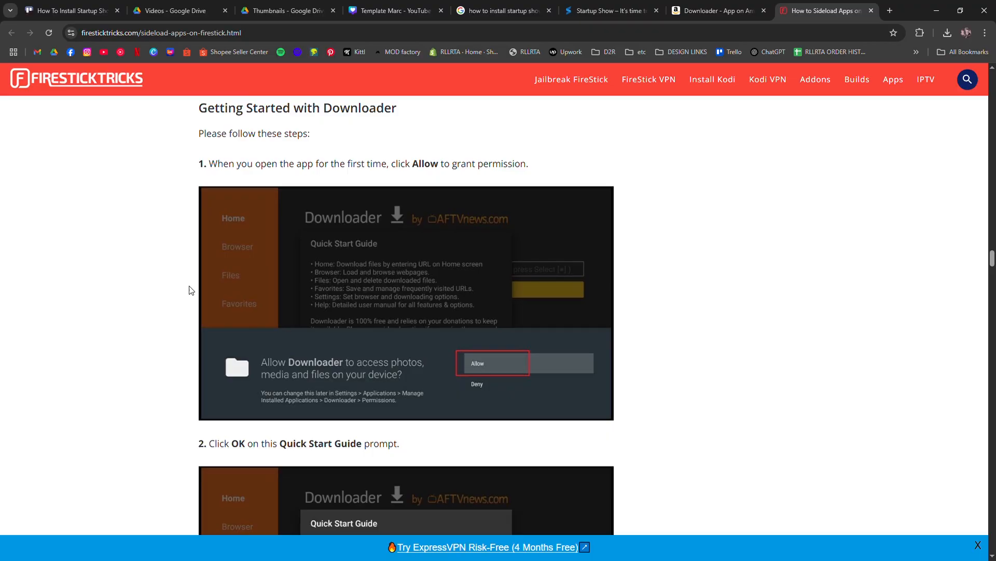
pyautogui.moveTo(386, 255)
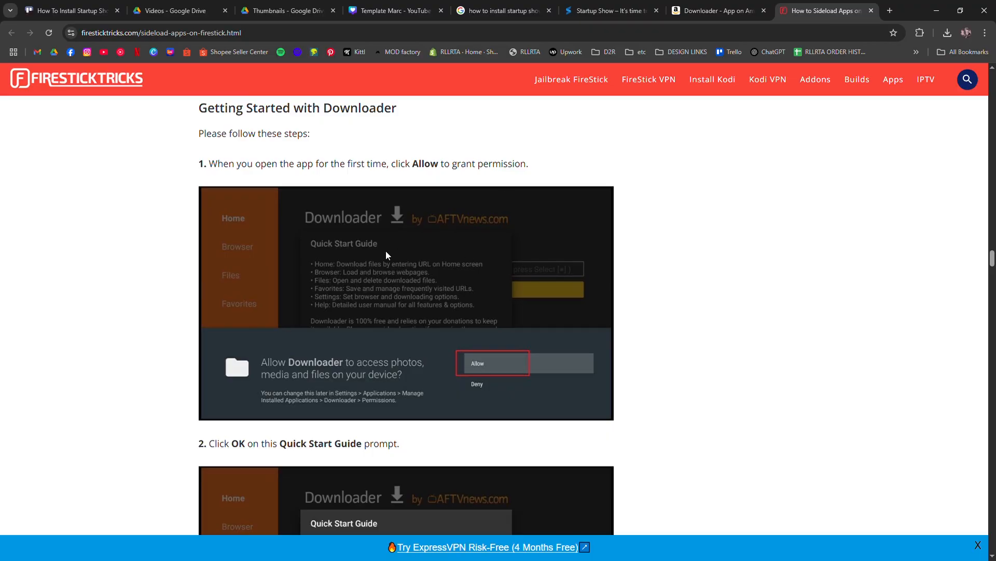
pyautogui.moveTo(195, 279)
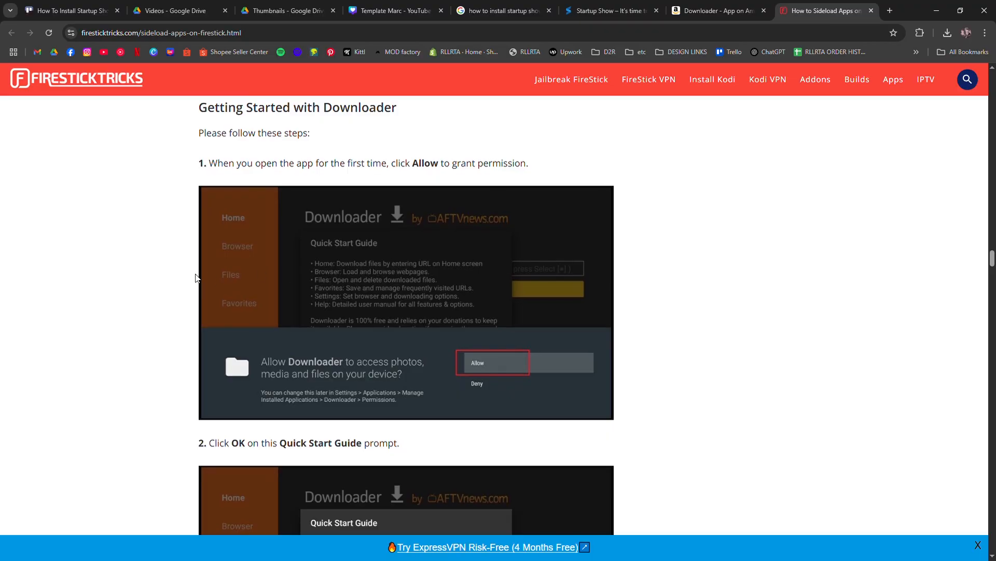
pyautogui.scroll(-3)
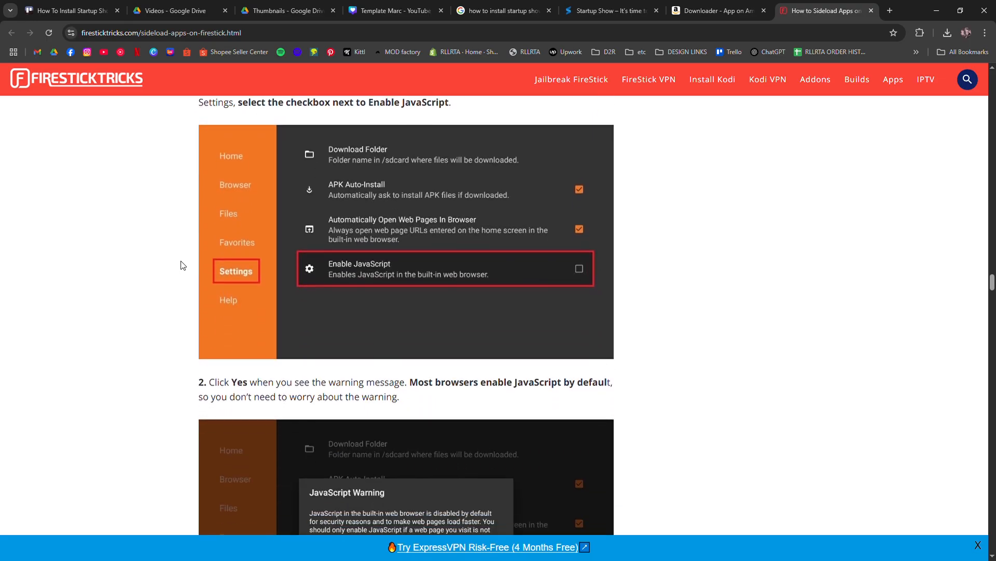
pyautogui.scroll(-3)
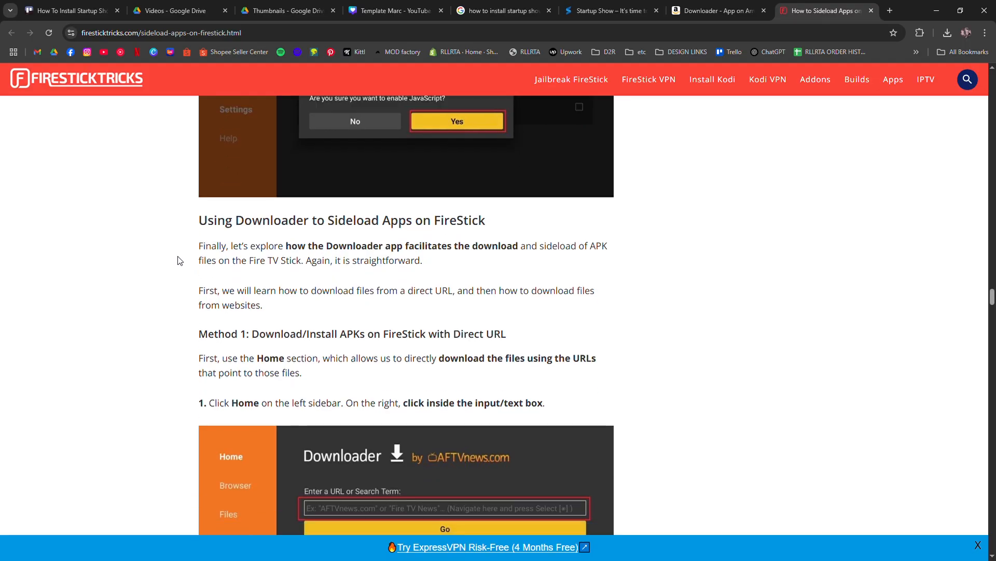
pyautogui.scroll(-3)
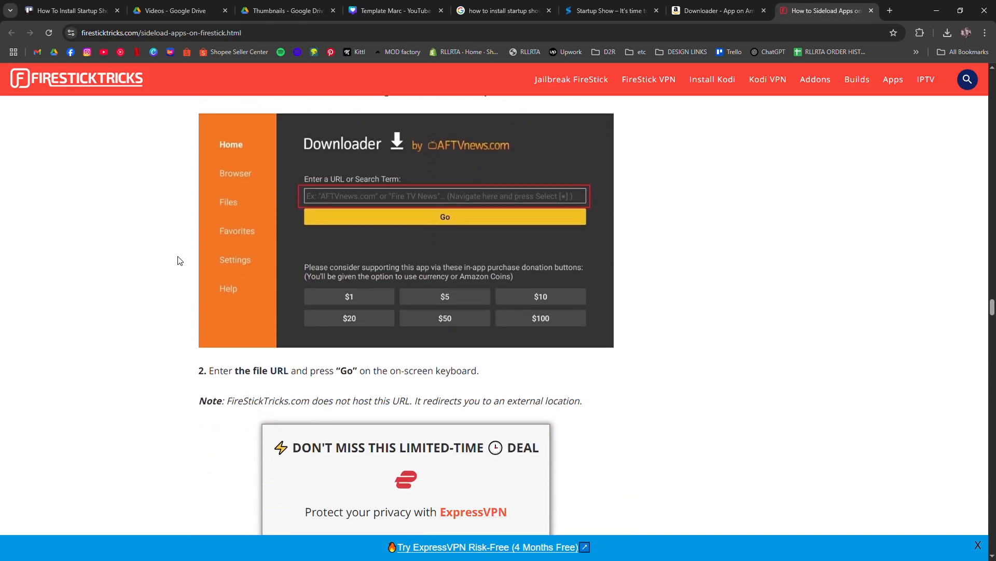
pyautogui.scroll(-3)
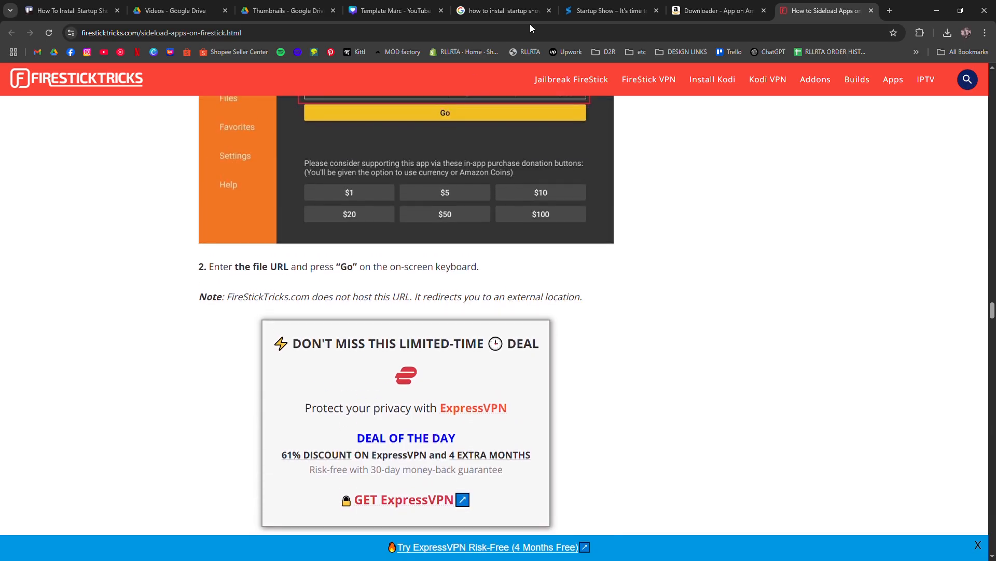
pyautogui.click(614, 10)
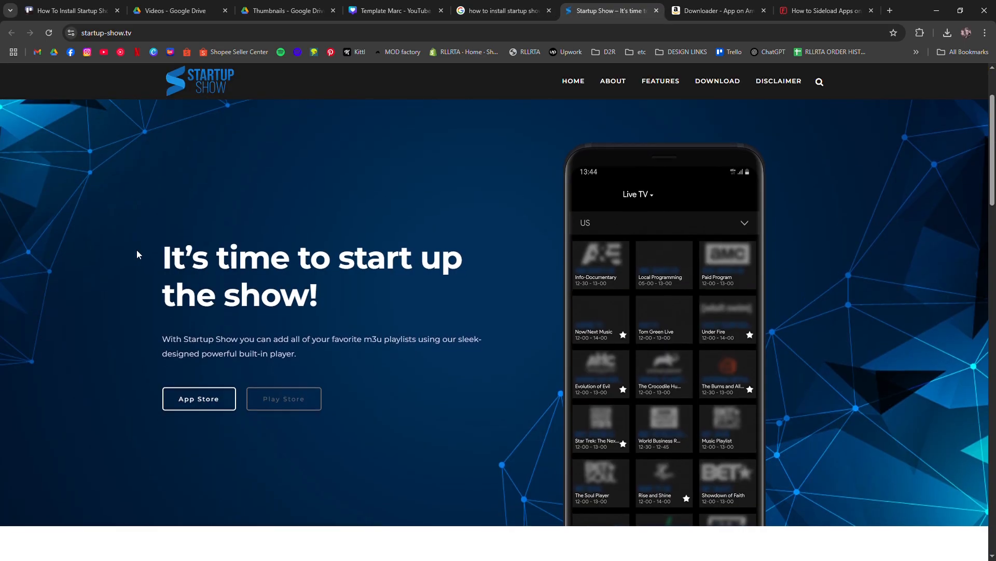